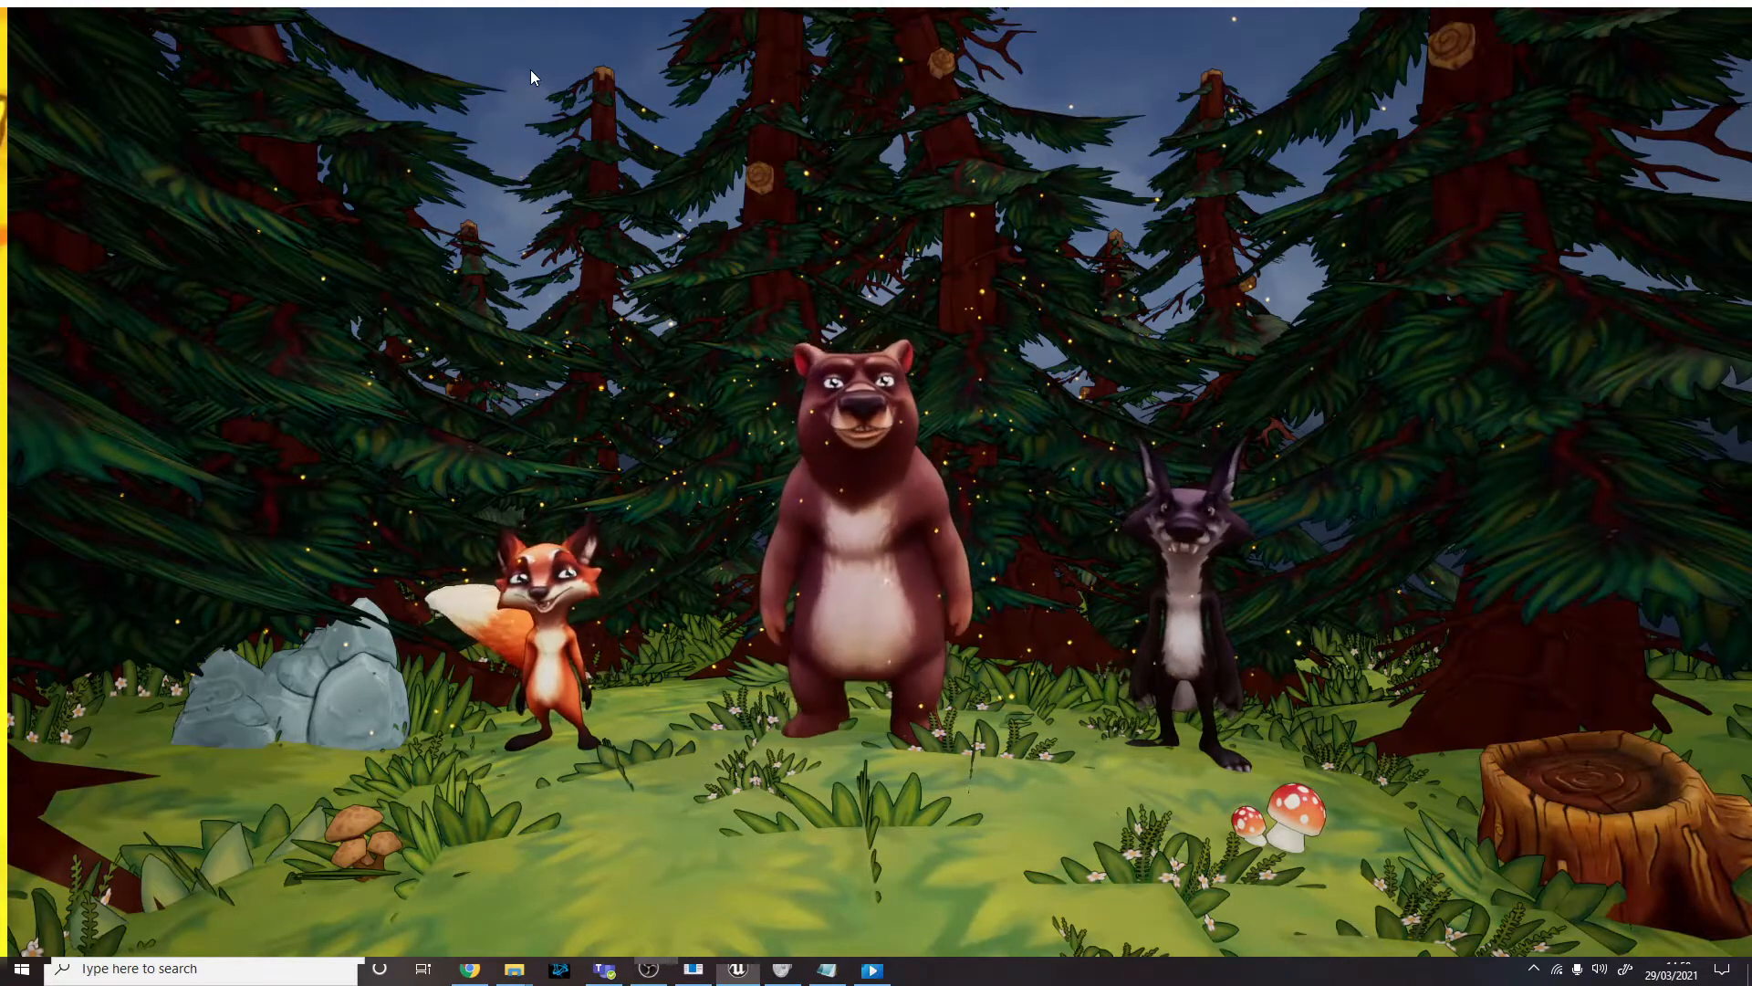
mouse_move(310, 503)
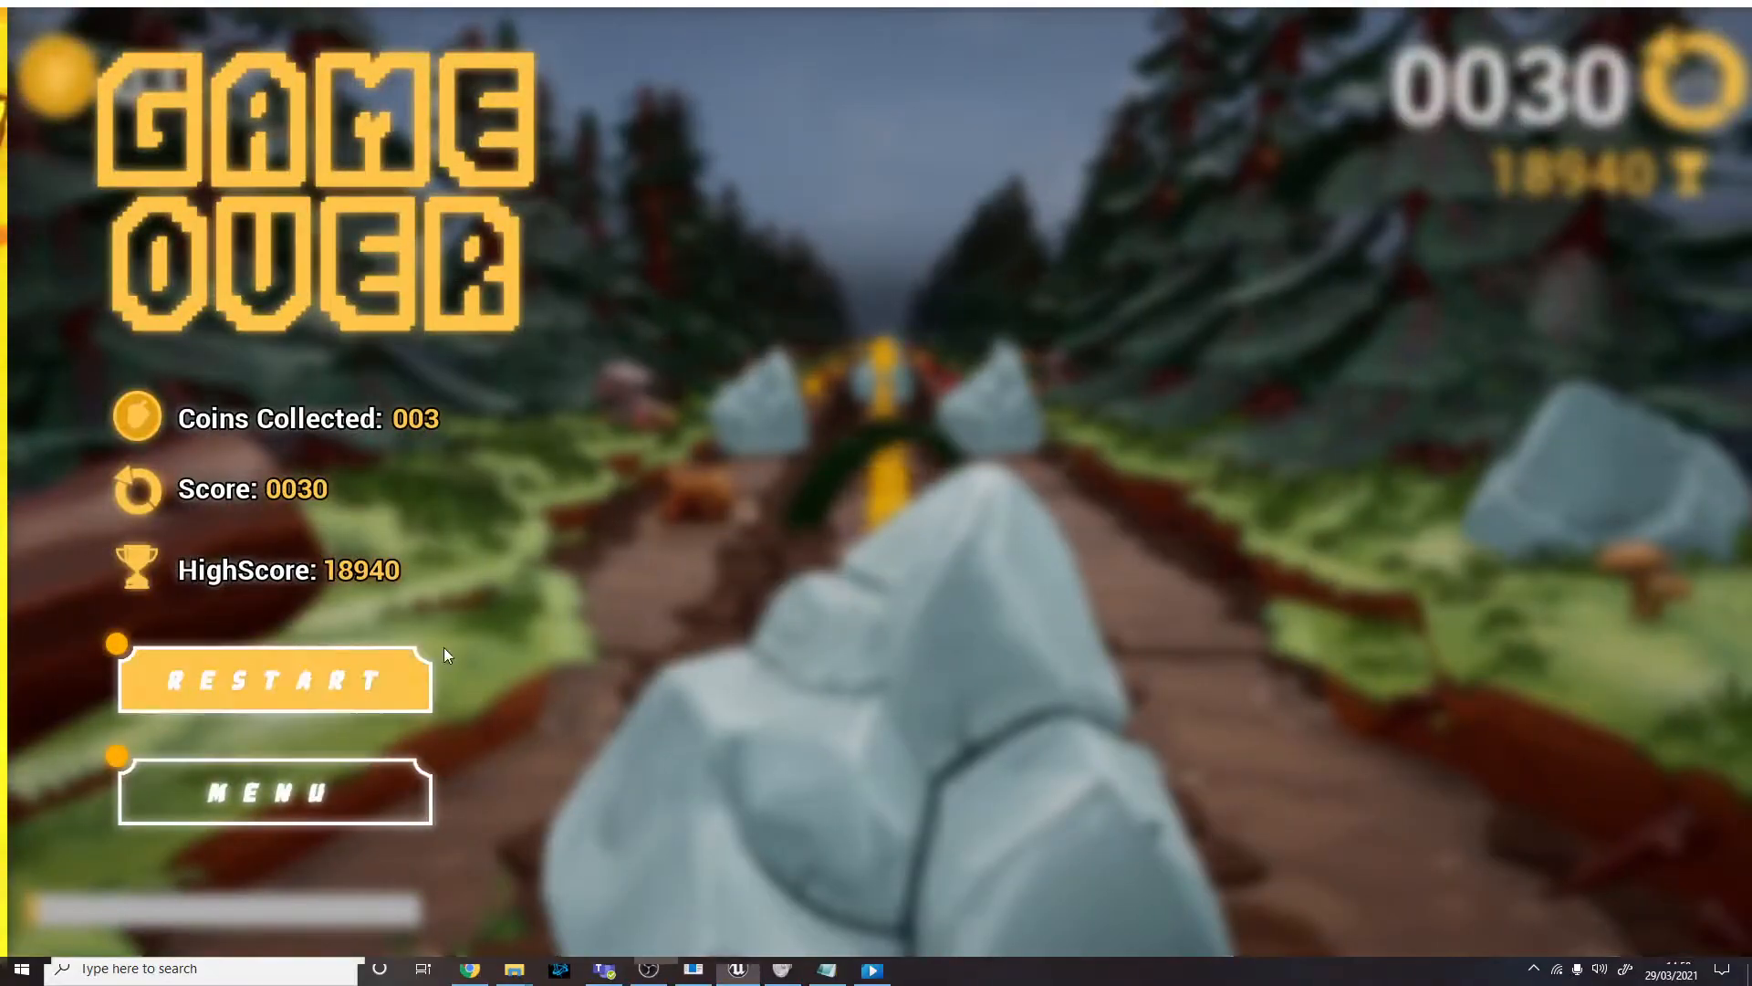
Restart the run and play until Game Over at 247 coins and score 12,010.
left_click(274, 679)
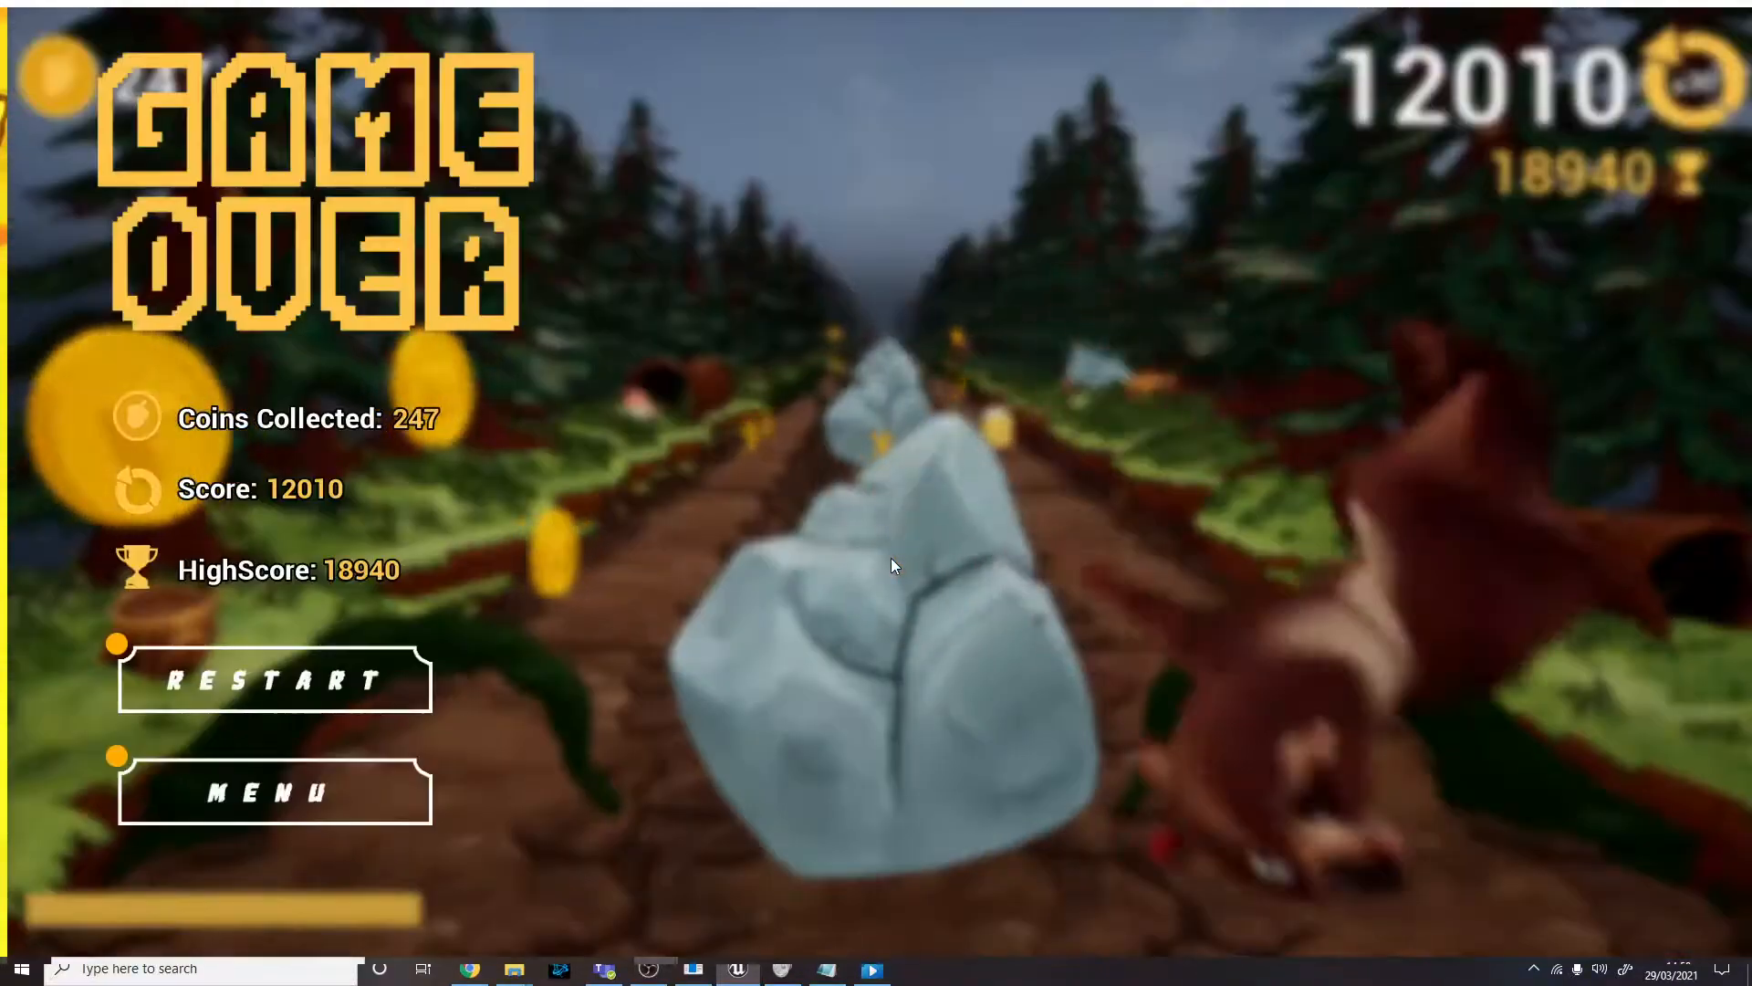
mouse_move(403, 817)
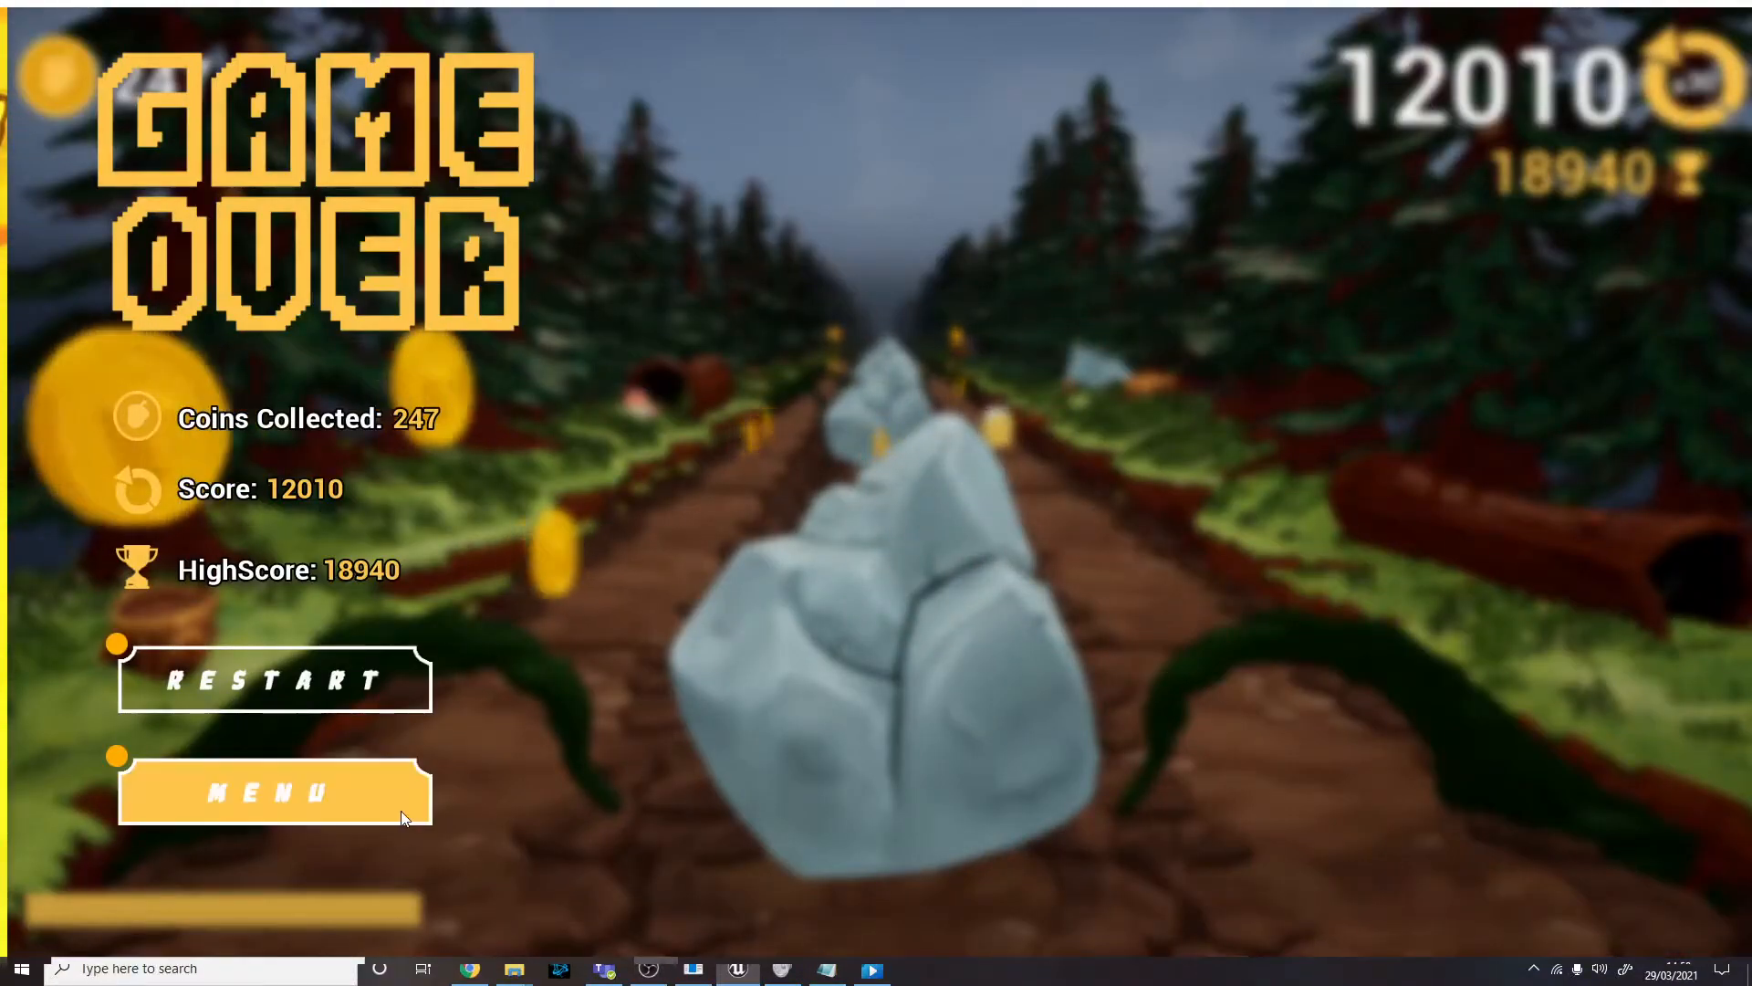
Return to the menu and play a run ending with 120 coins and score 3,810.
left_click(274, 790)
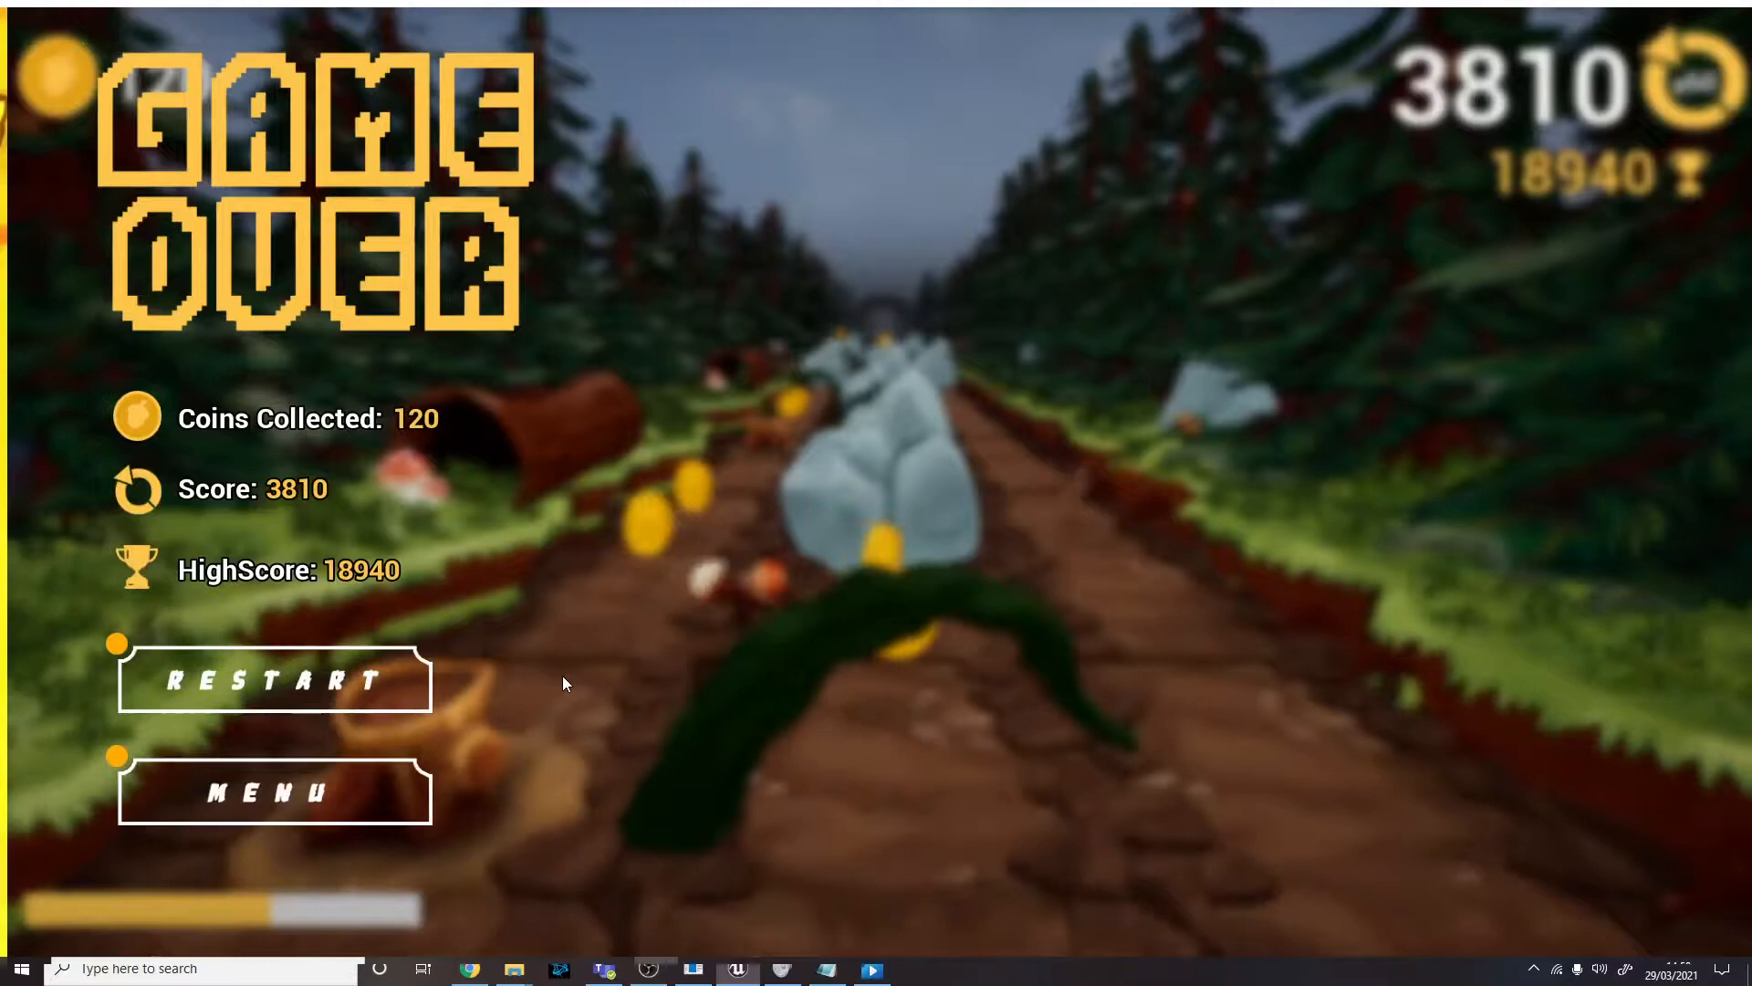
mouse_move(534, 762)
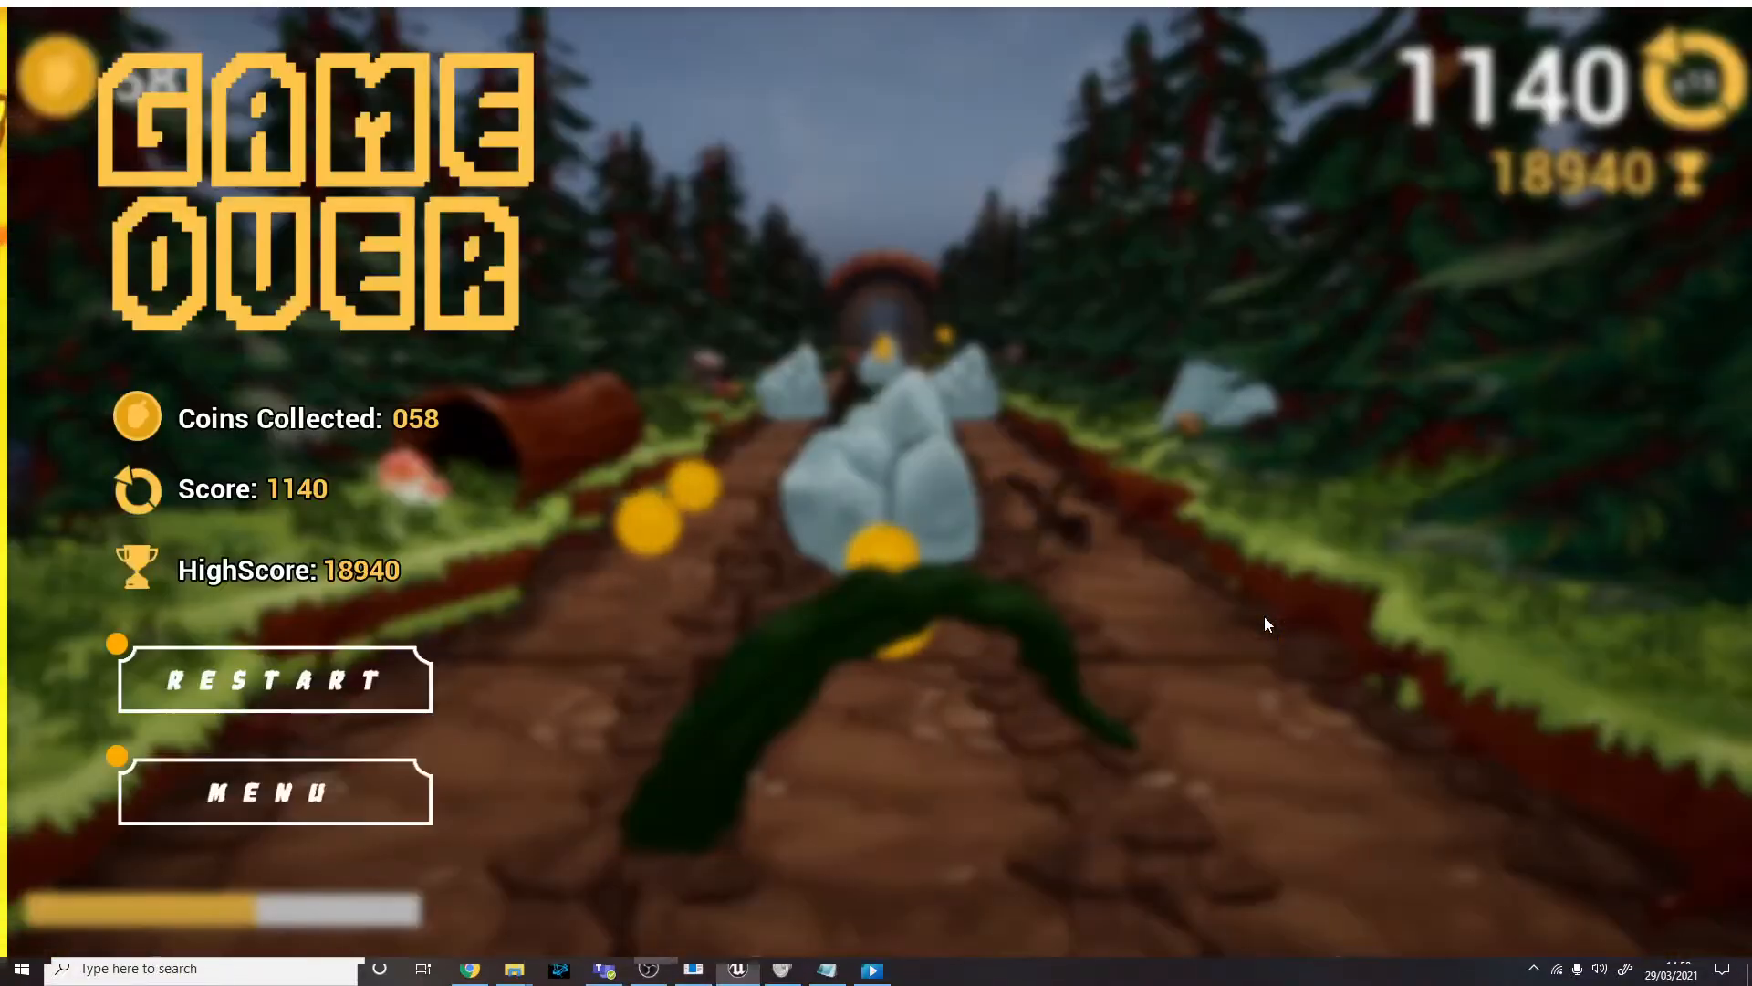
After the run ends at 58 coins and 1,140, return to the three-character select.
left_click(272, 791)
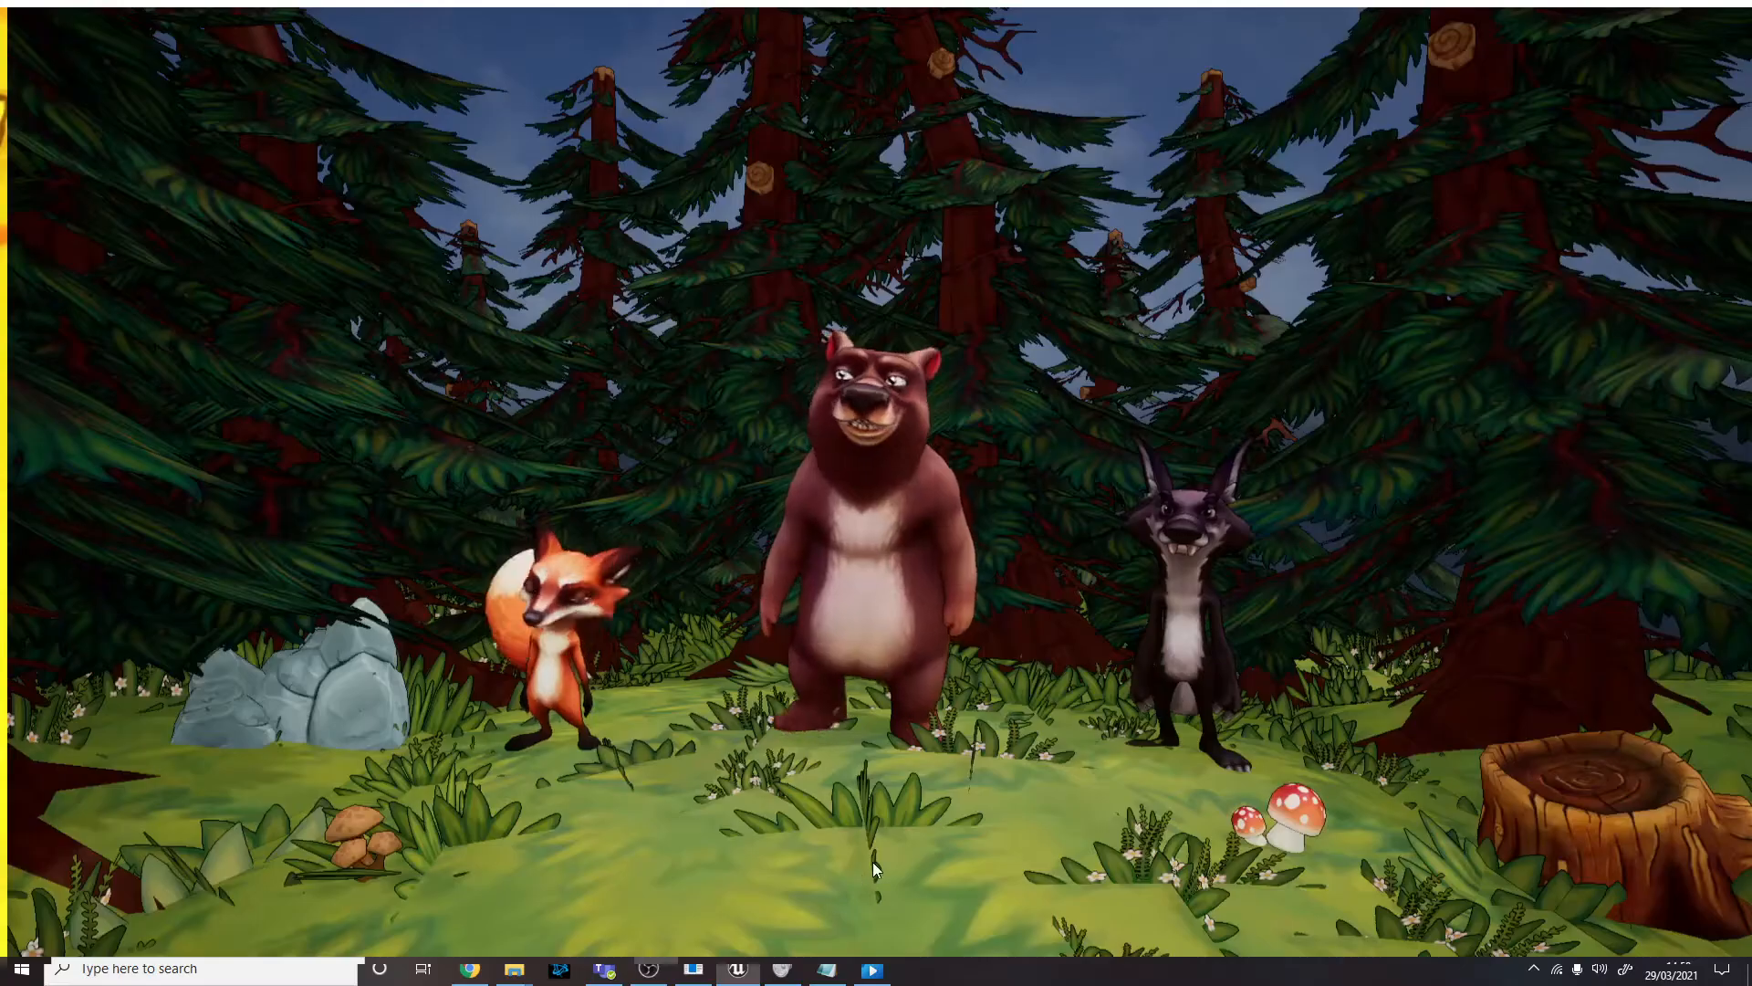